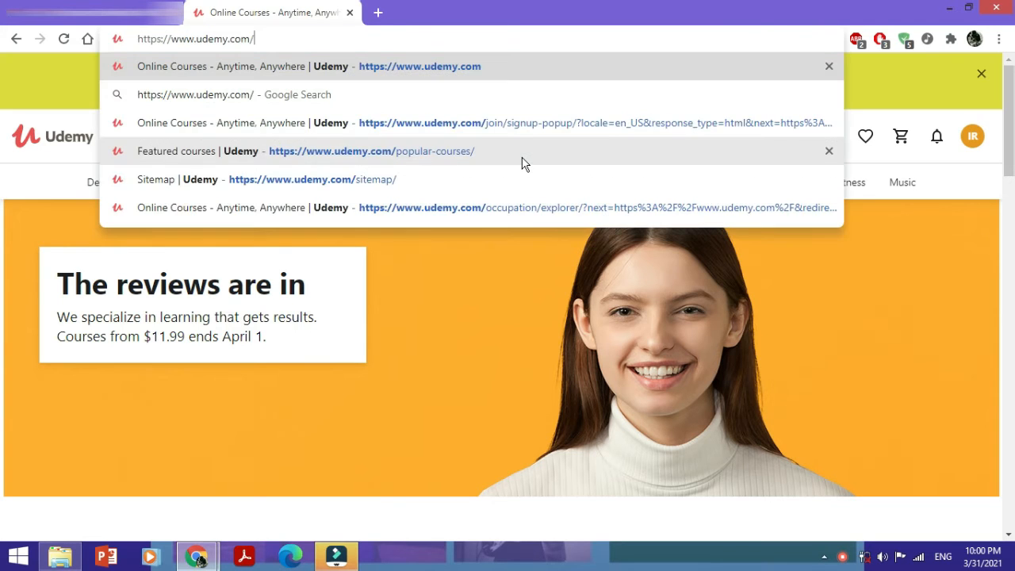
Go to udemy.com/courses/free/ to reach Udemy's free courses resource page.
text(courses/)
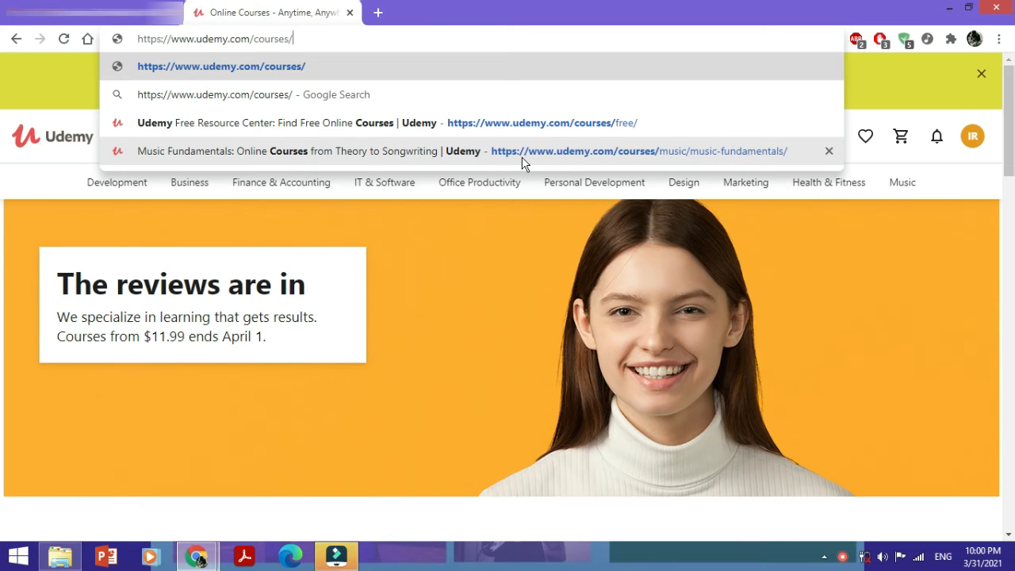
text(frr)
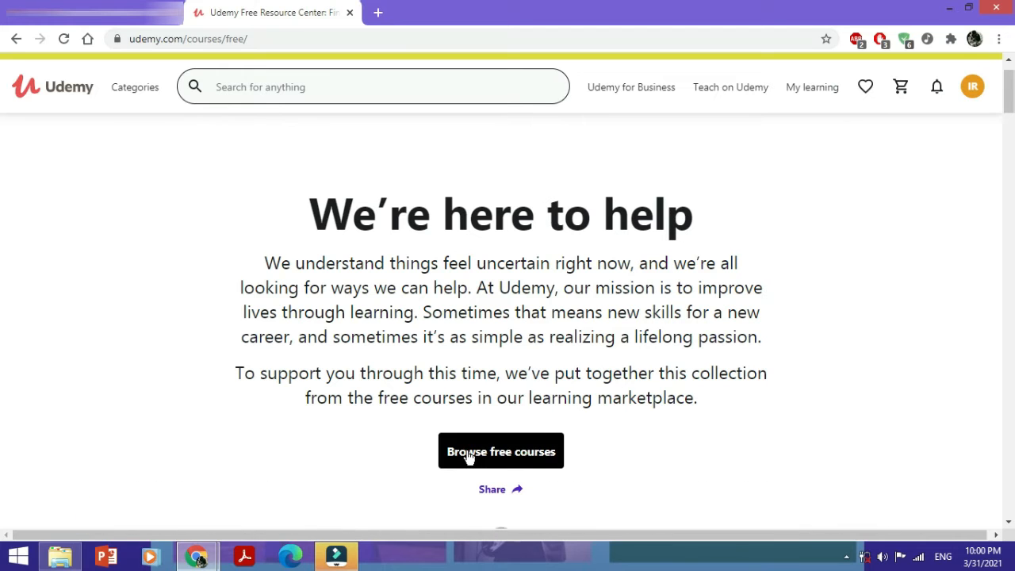
Browse the full free course listing's Topic filters and tick the WordPress topic.
click(501, 451)
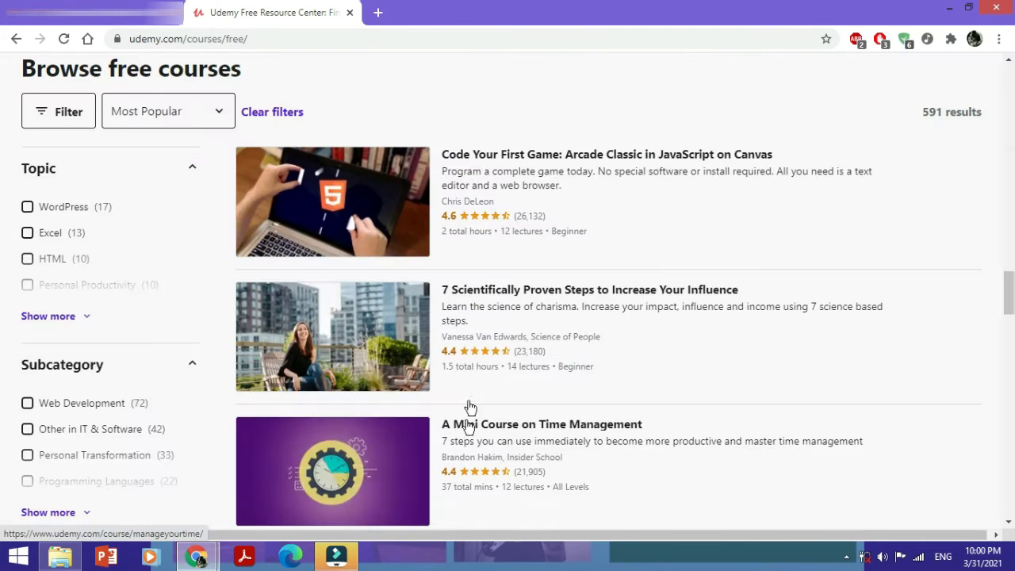
mouse_move(619, 118)
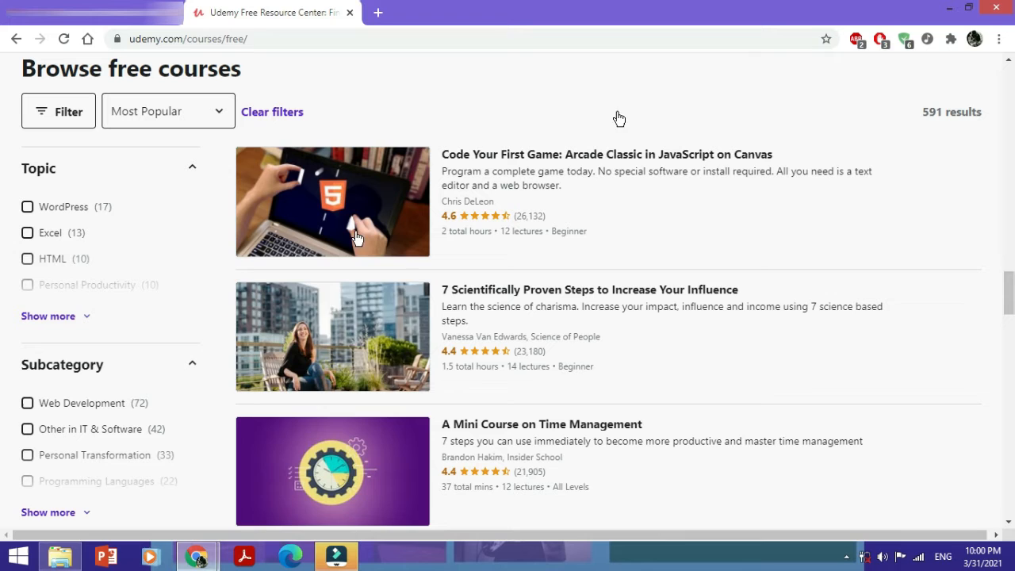
mouse_move(974, 140)
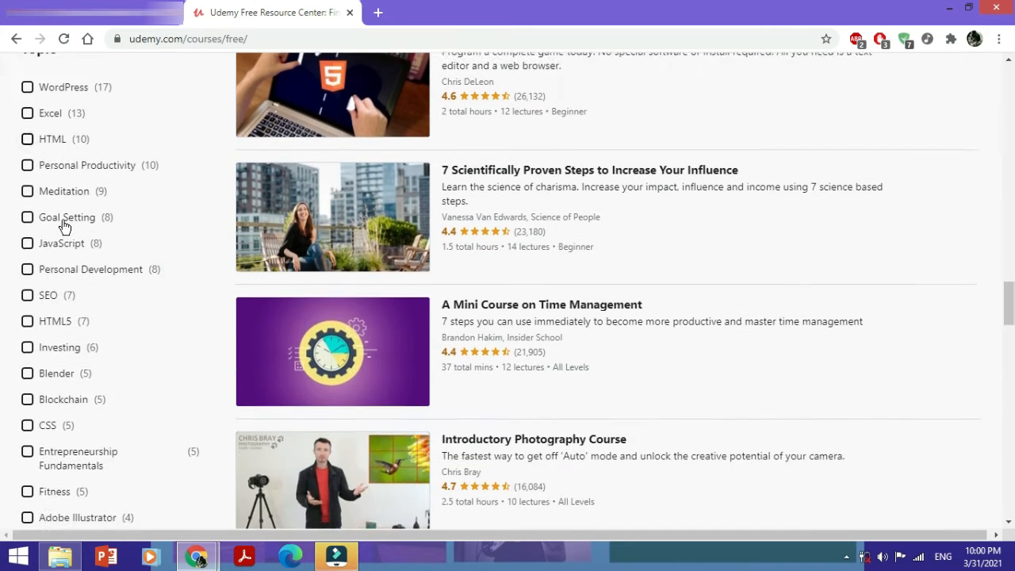
scroll(down, 3)
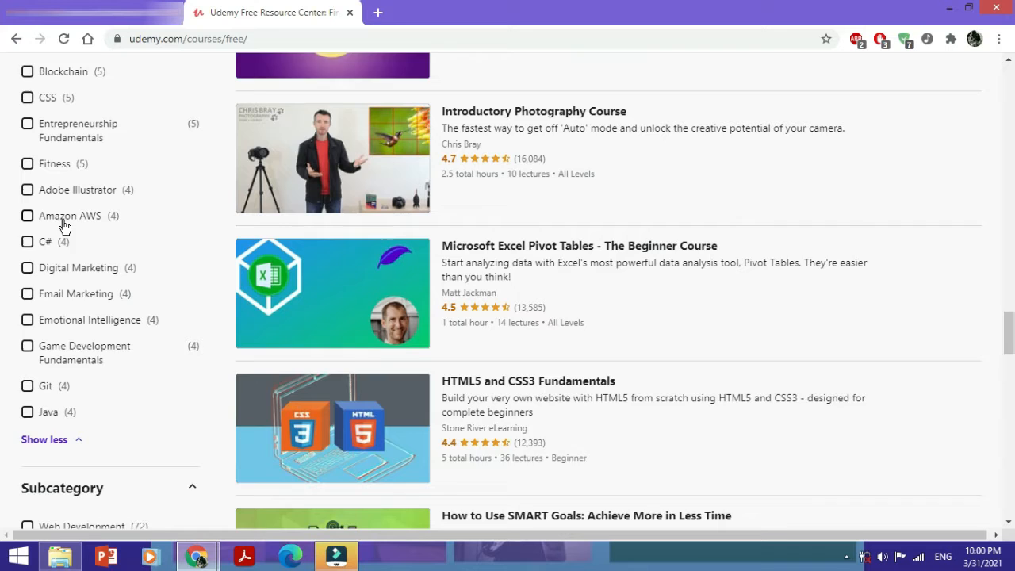
scroll(down, 3)
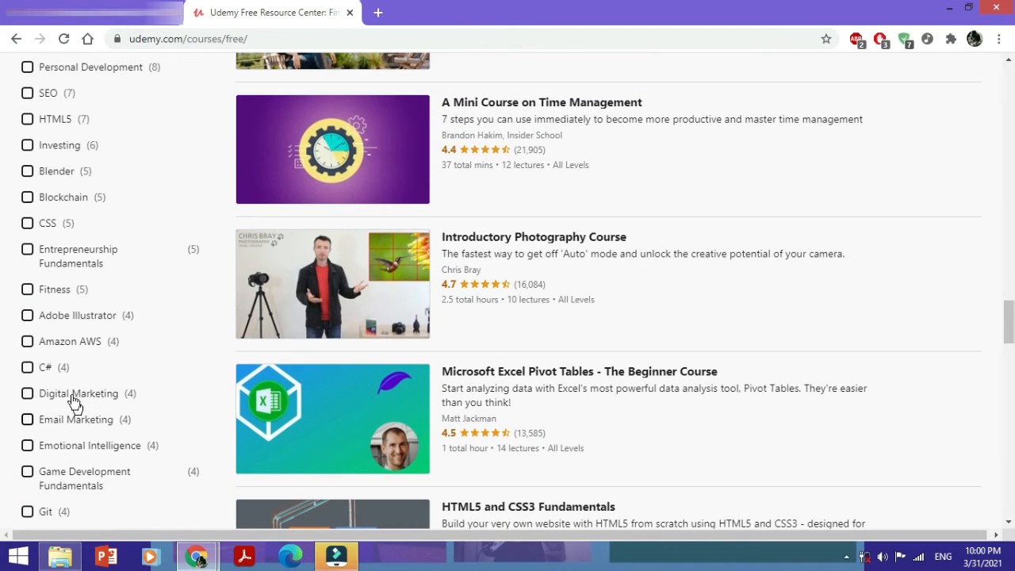
scroll(down, 3)
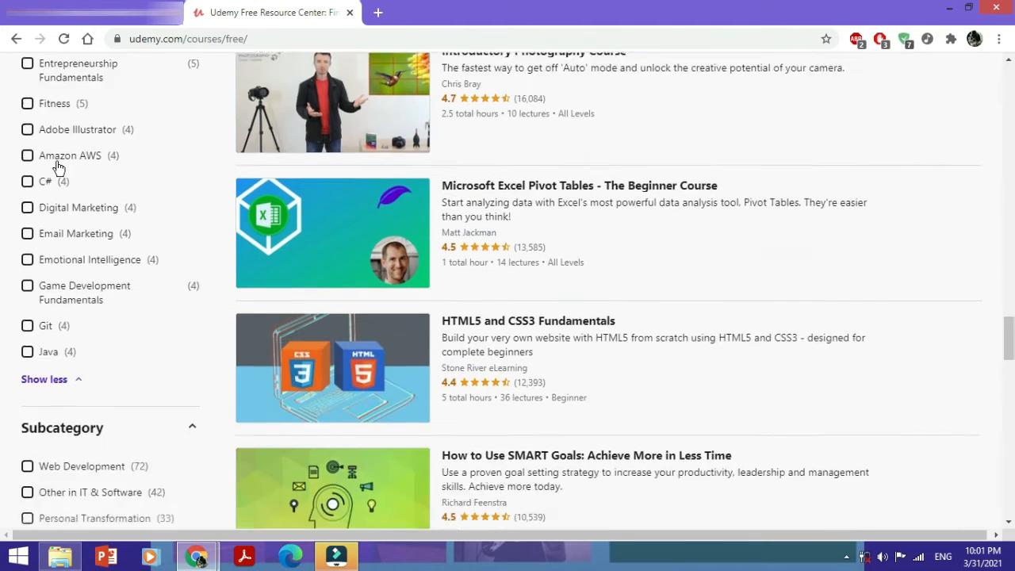
scroll(down, 3)
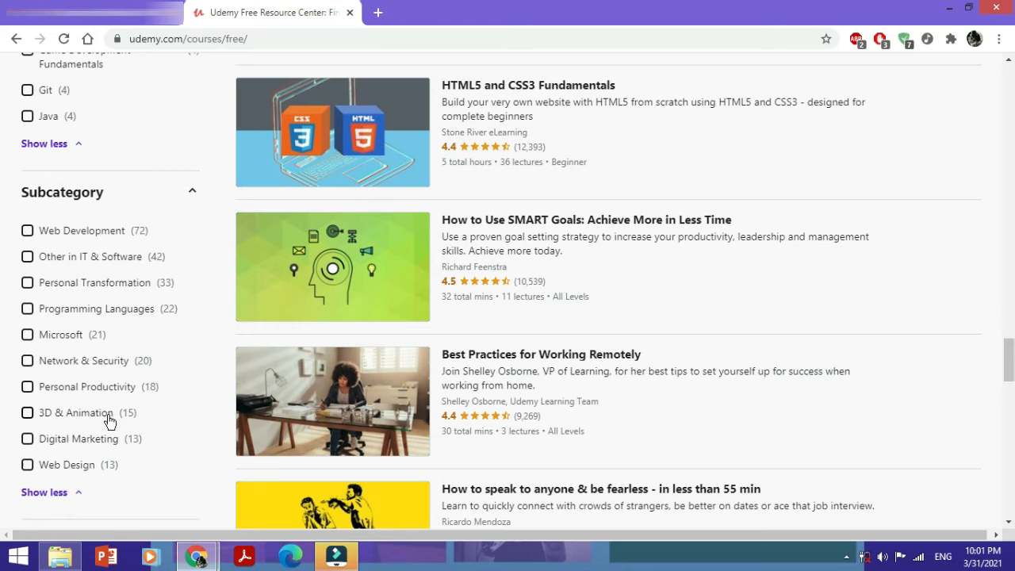
mouse_move(67, 335)
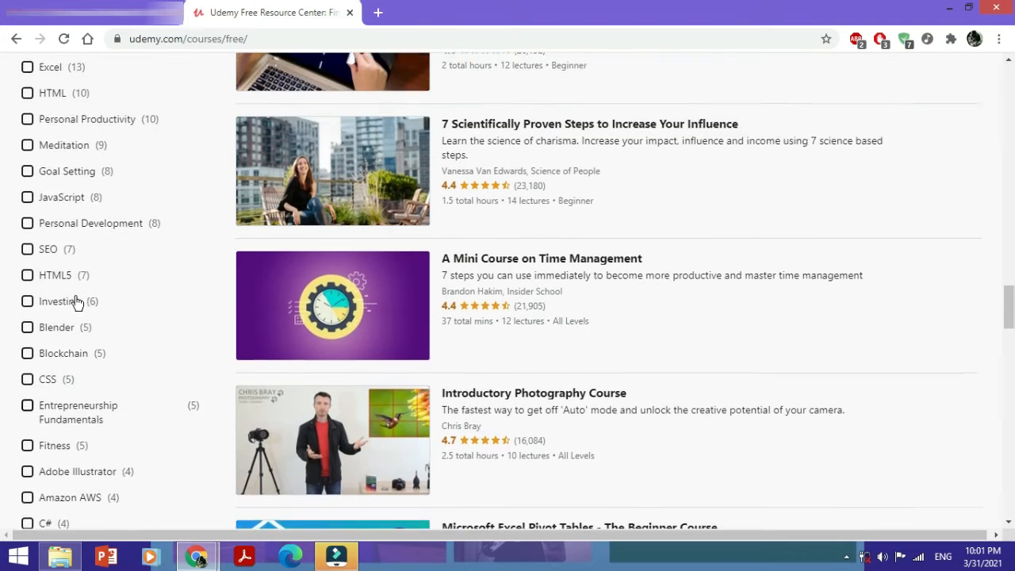
scroll(up, 3)
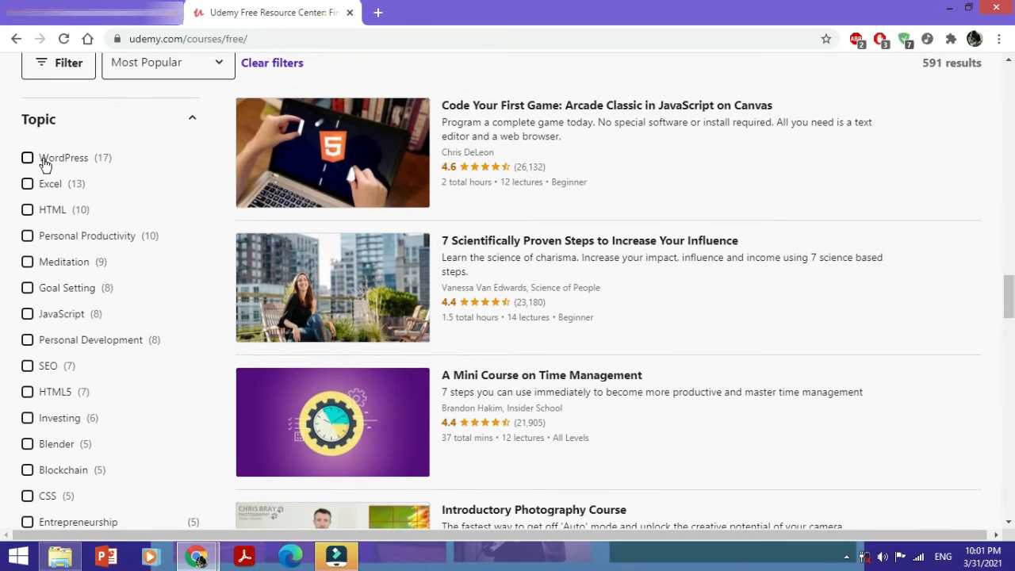
click(27, 158)
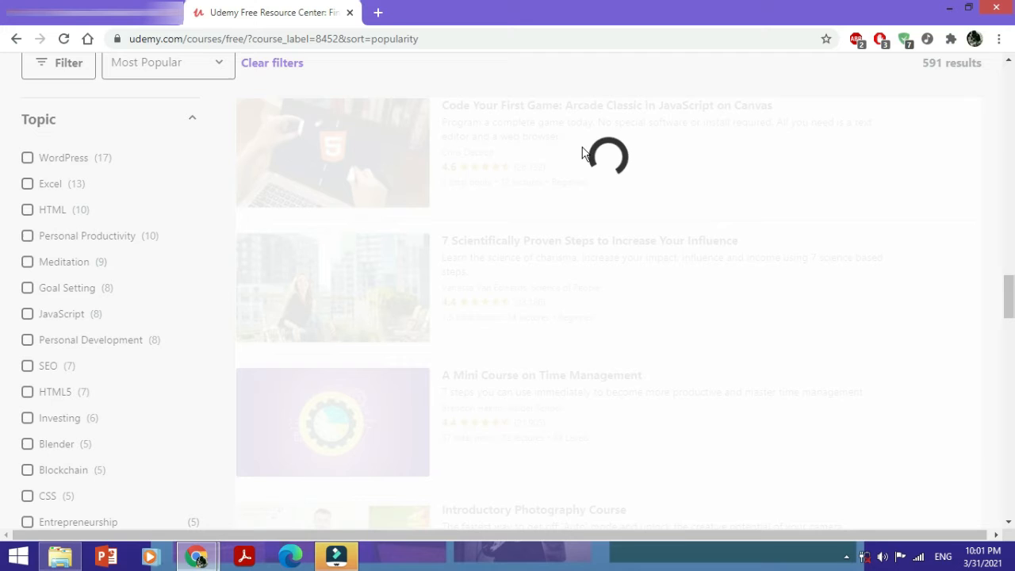
From the 17 WordPress results, go to the 'How To Build A Website Using WordPress - AMAZING' course page.
click(27, 157)
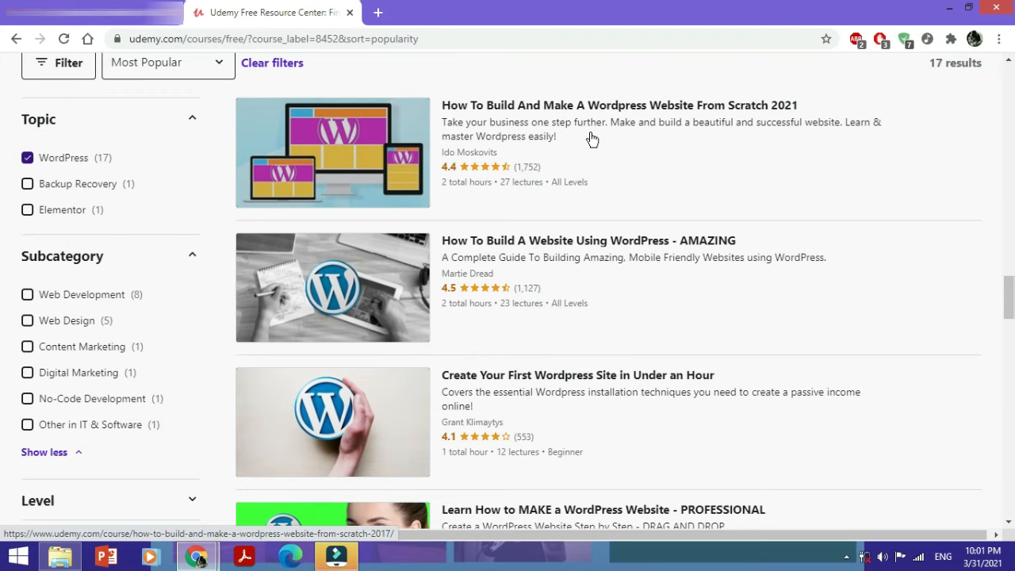
mouse_move(613, 184)
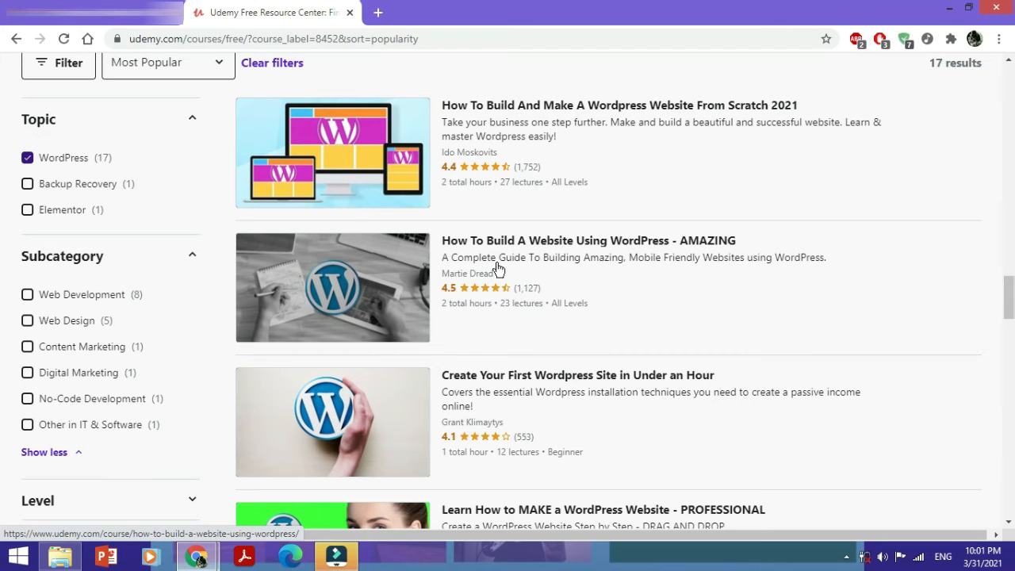
mouse_move(460, 309)
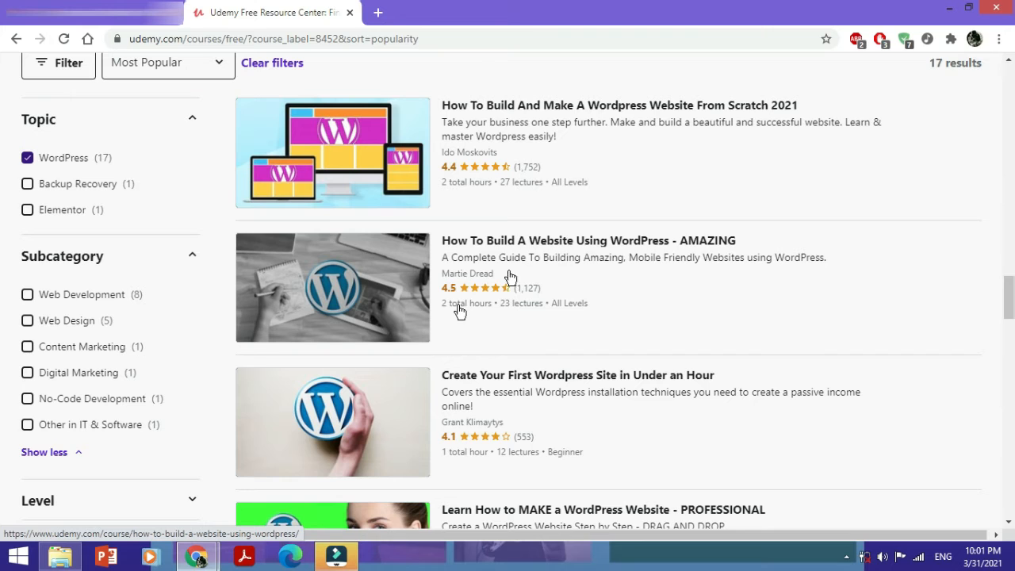
mouse_move(614, 298)
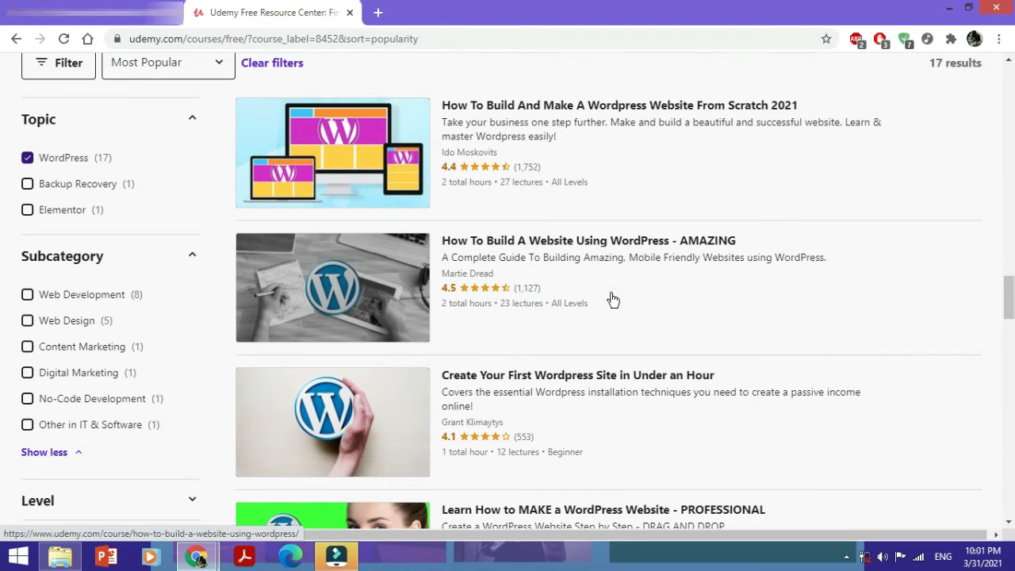
click(589, 241)
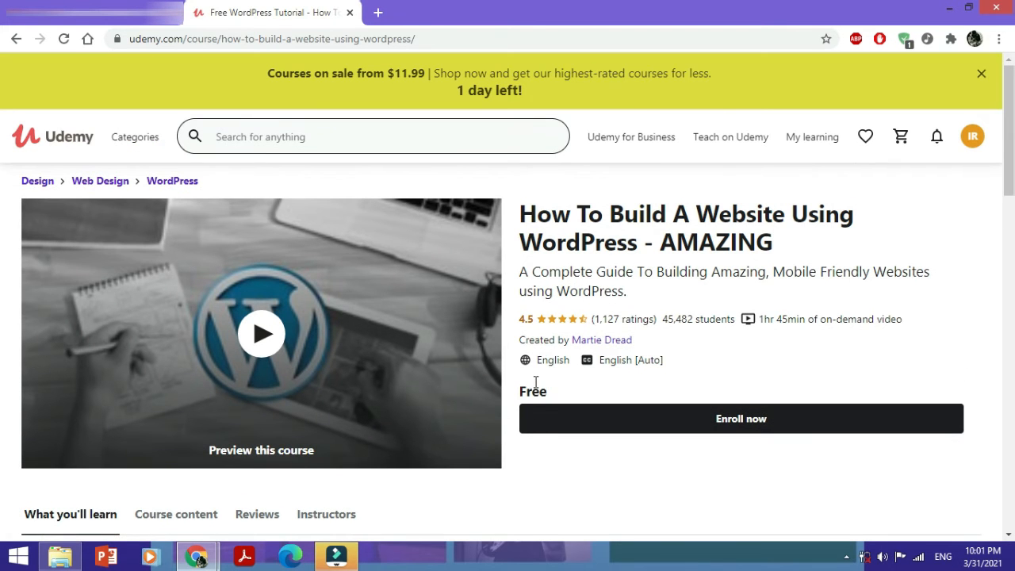
Play the preview and read What you'll learn, the requirements and the description.
scroll(down, 3)
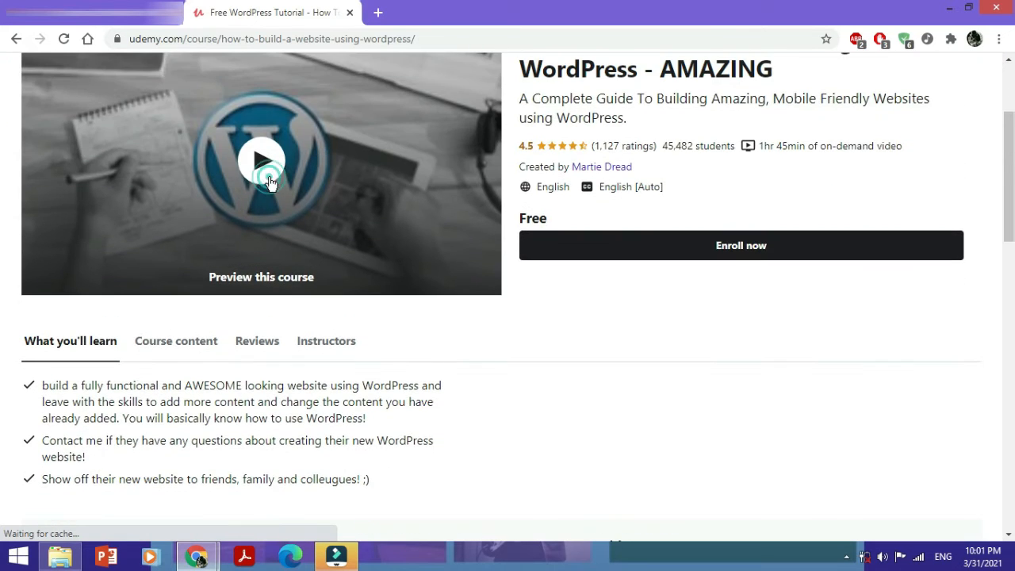
click(262, 159)
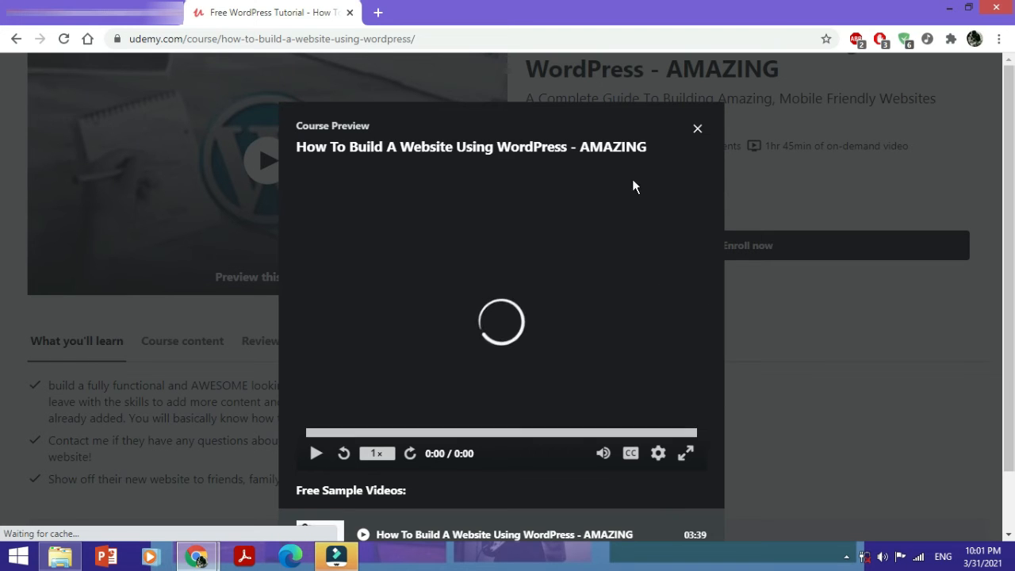
click(699, 127)
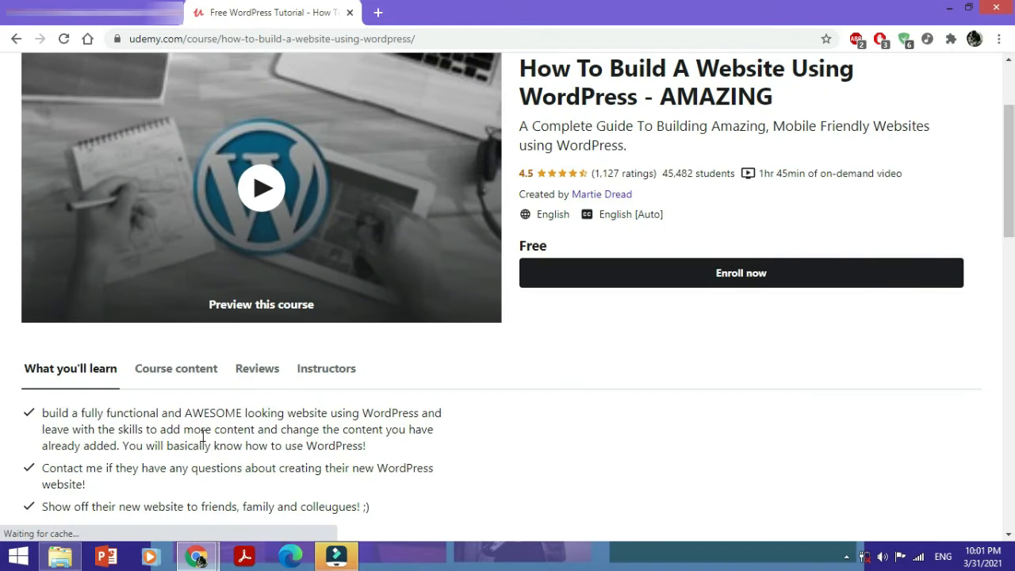
click(174, 368)
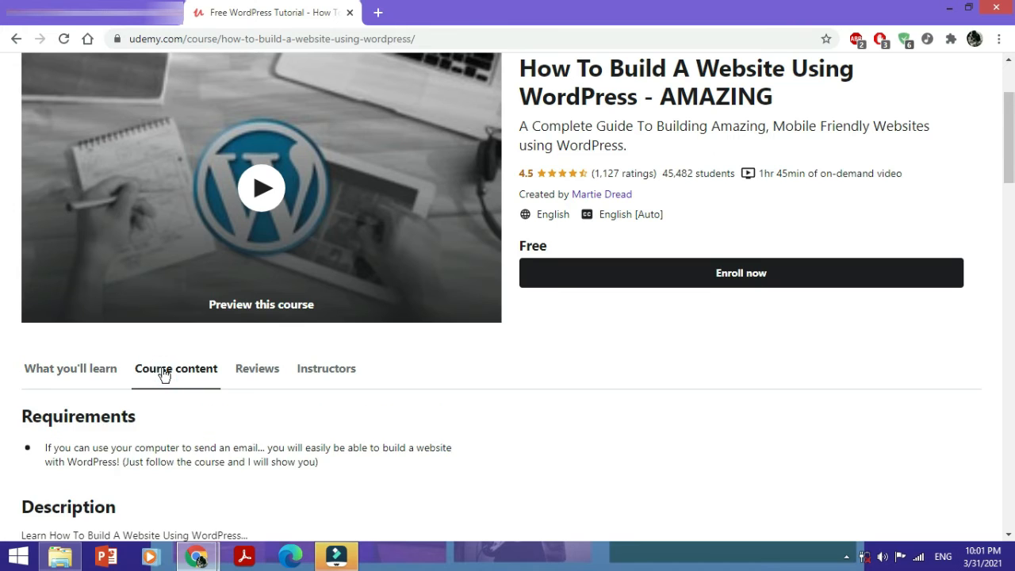
scroll(down, 3)
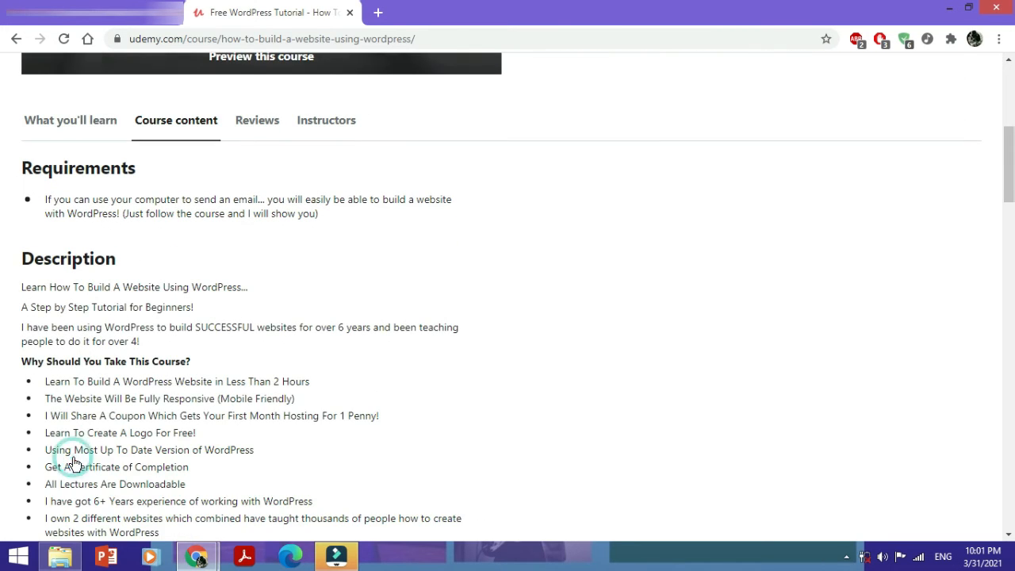
scroll(down, 3)
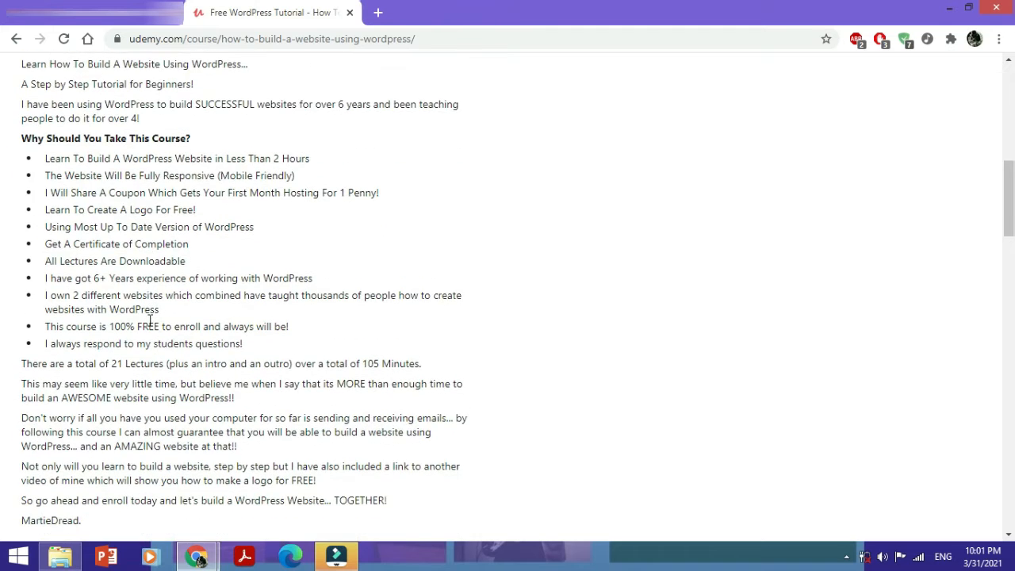
scroll(up, 3)
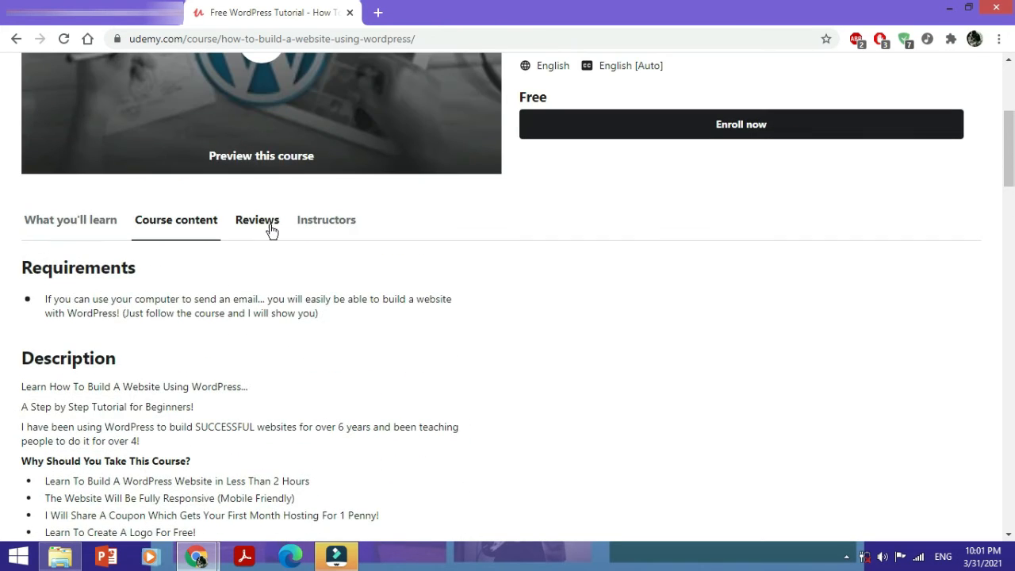
Read the expanded featured review (4.5 rating) and Martie Dread's instructor profile.
click(257, 219)
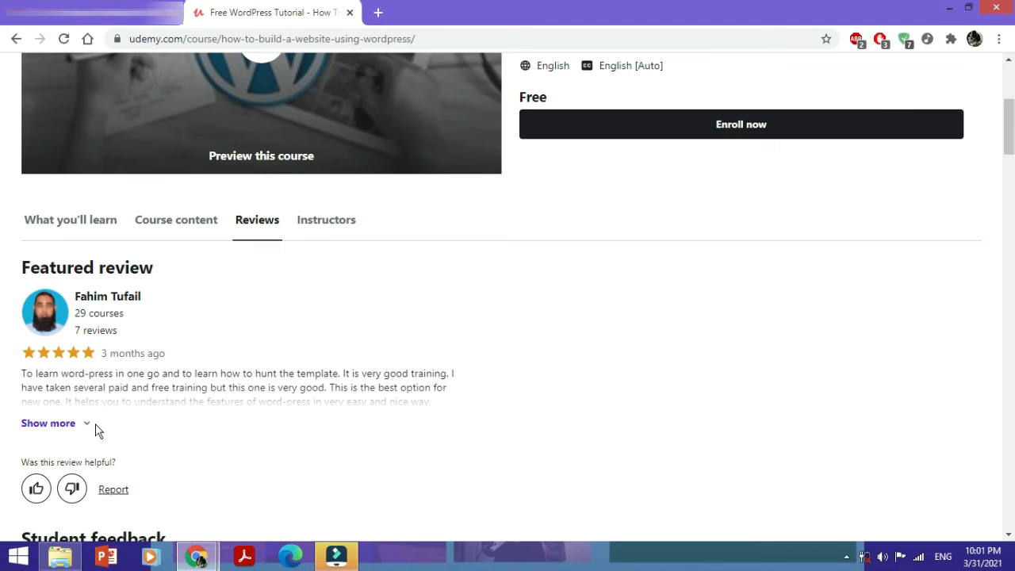
click(48, 422)
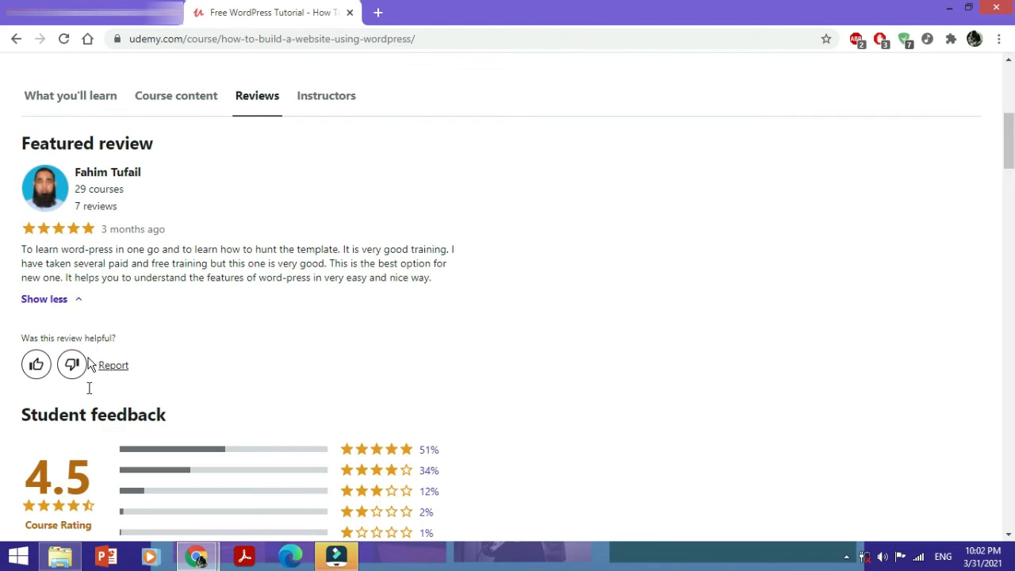
scroll(up, 3)
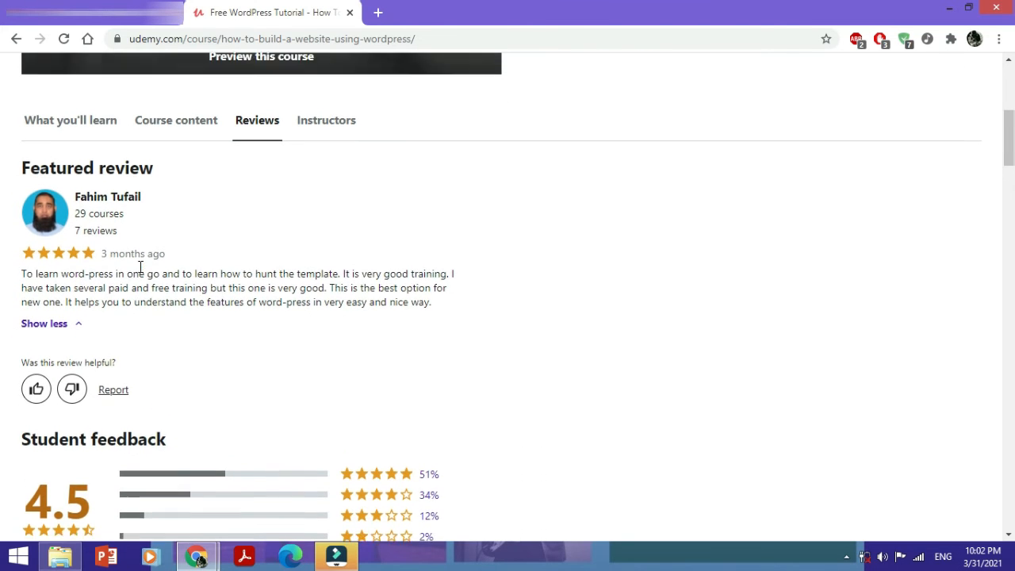
click(327, 121)
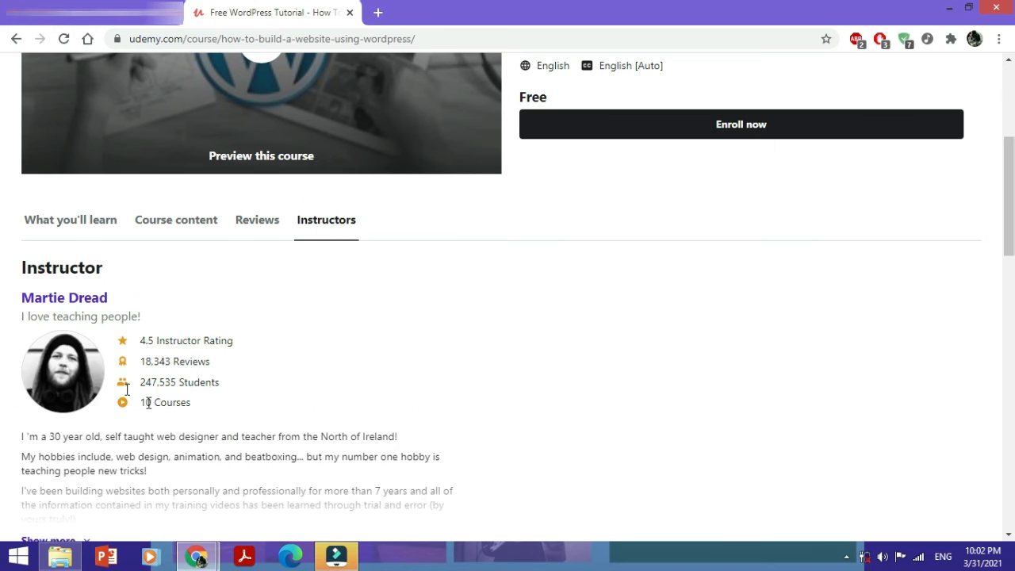
scroll(down, 3)
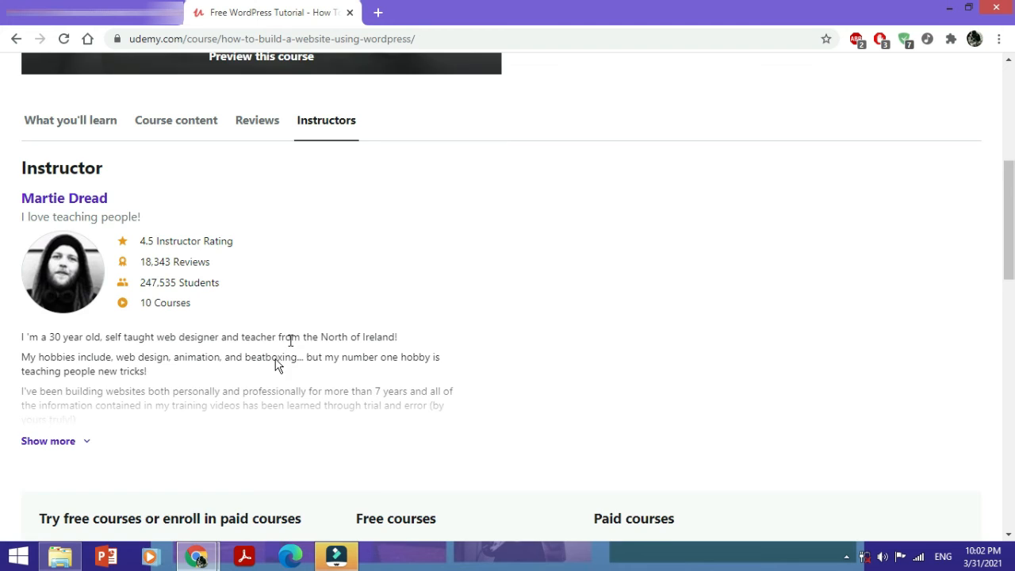
scroll(up, 3)
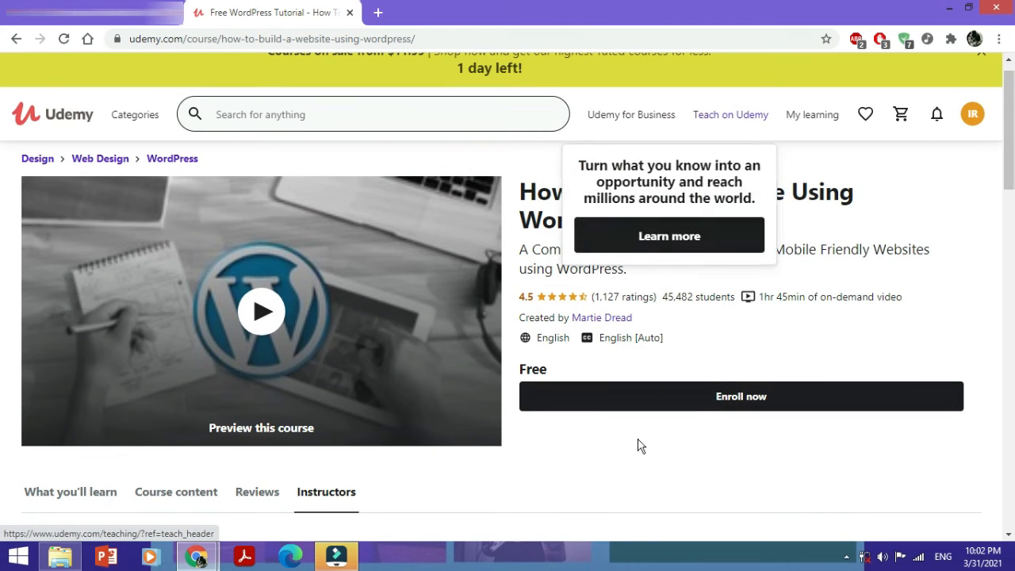
Enroll in the free WordPress course and start it so the first lecture player loads.
click(694, 397)
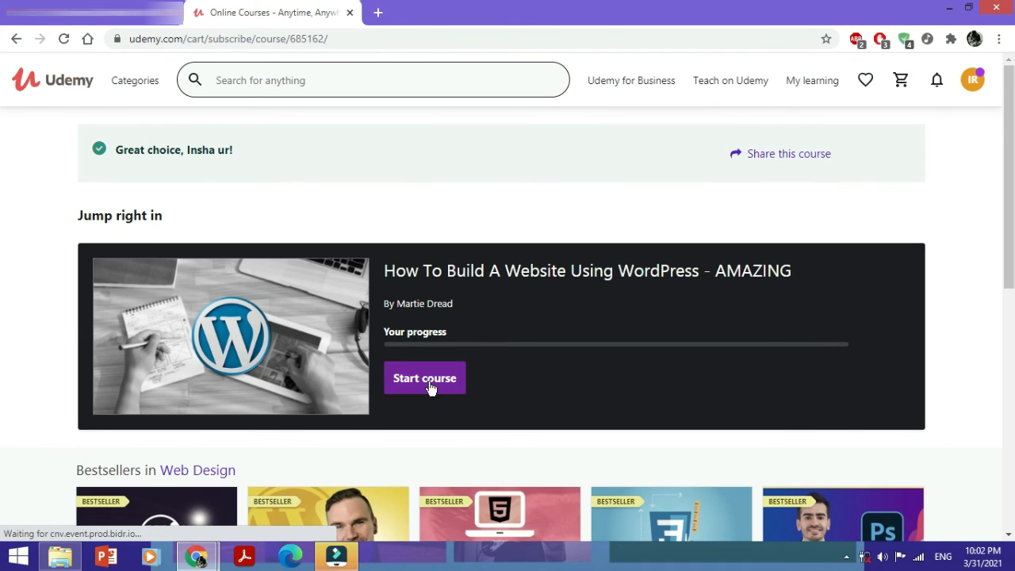
click(426, 378)
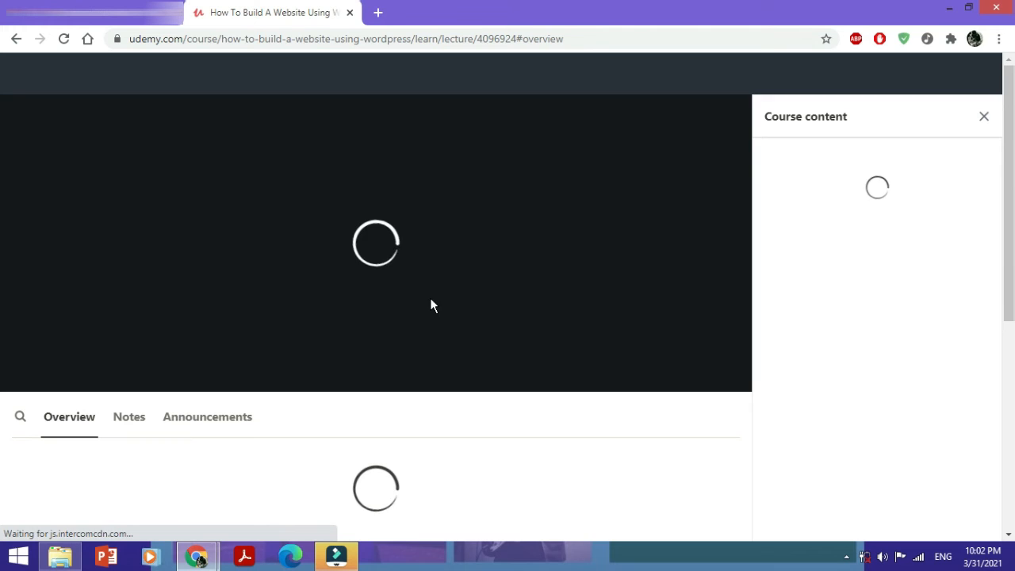
mouse_move(665, 257)
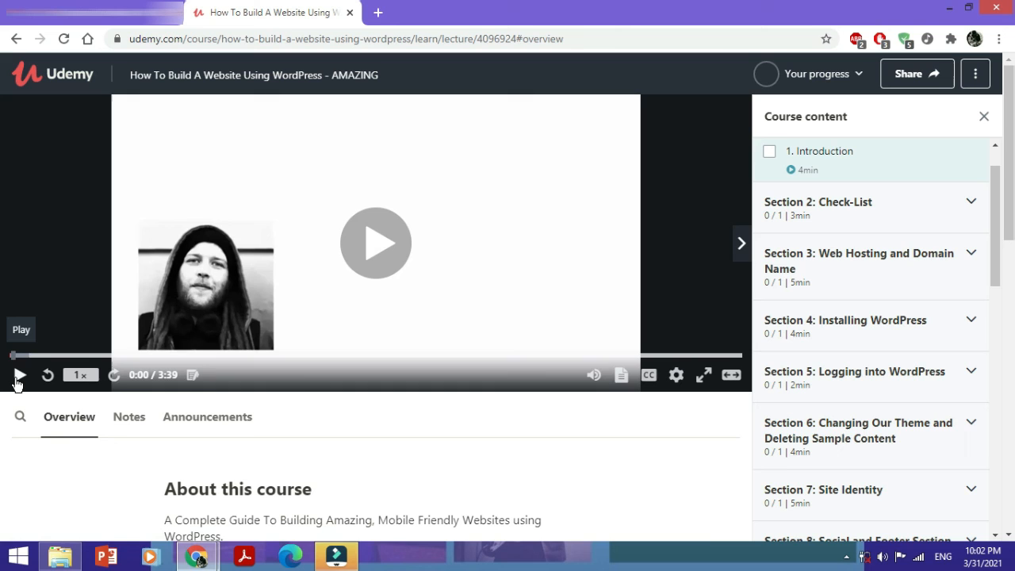
Play then pause the introduction lecture and scroll the Course content sidebar through later sections.
click(20, 374)
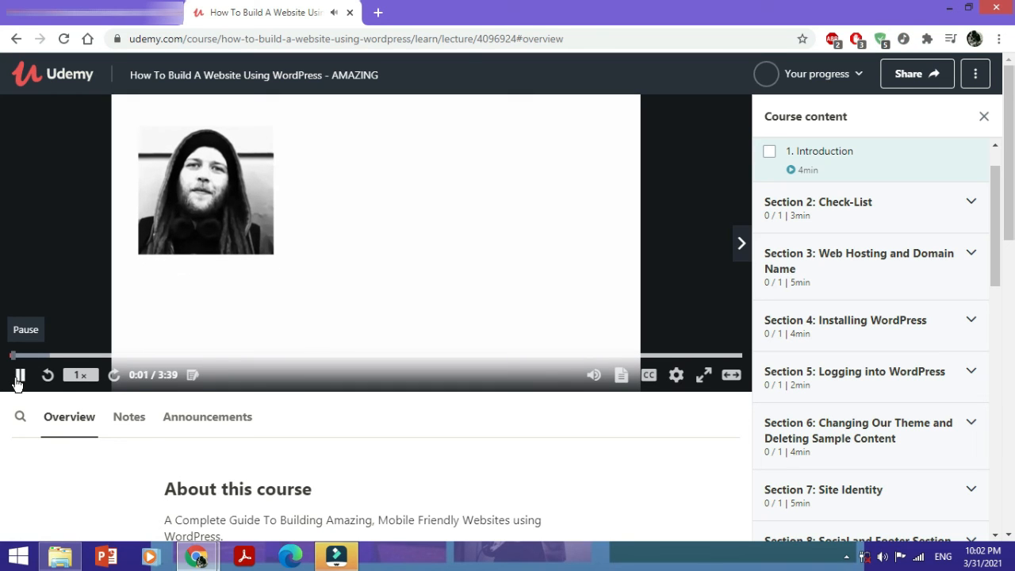
click(19, 375)
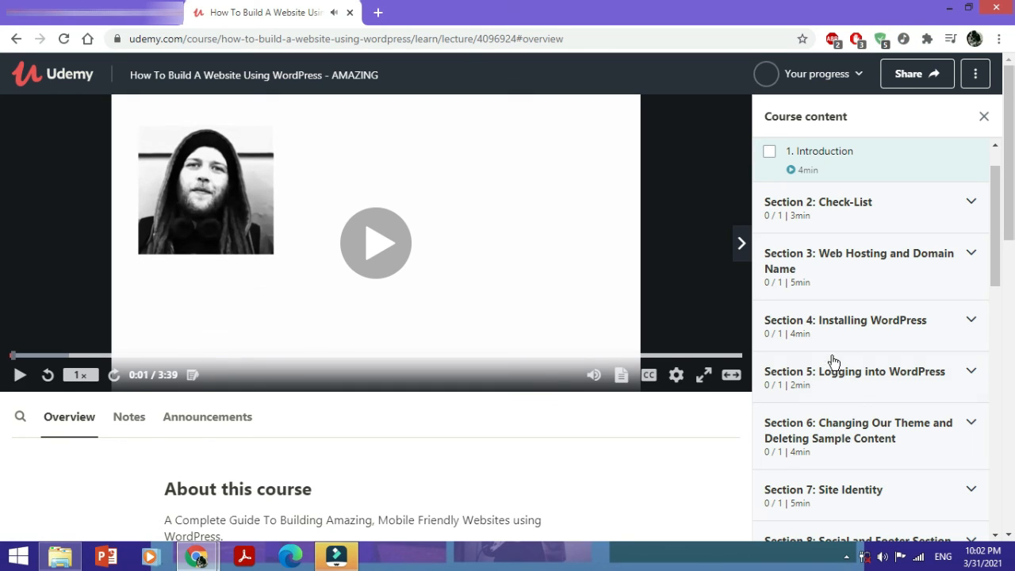
scroll(down, 3)
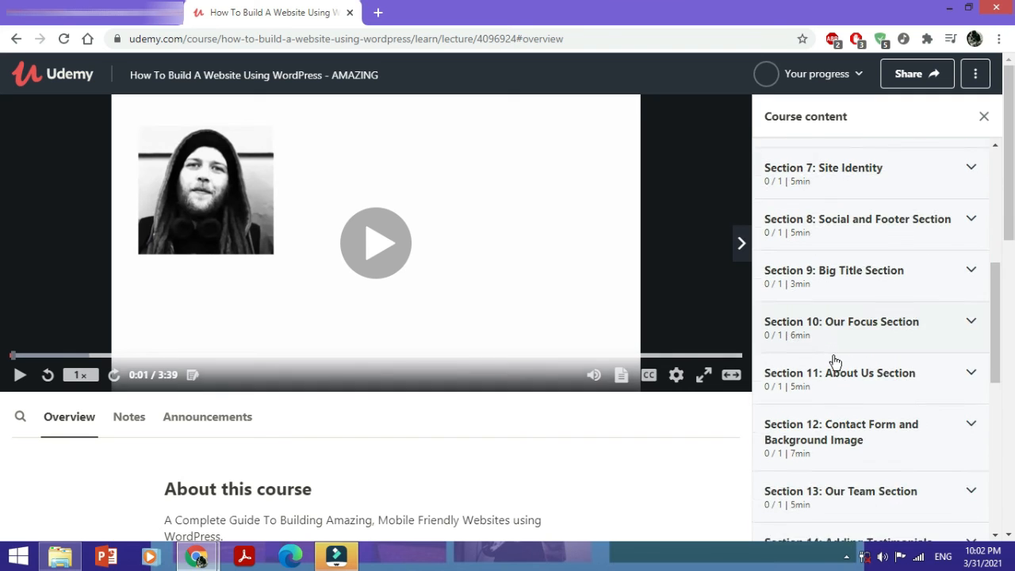
scroll(down, 3)
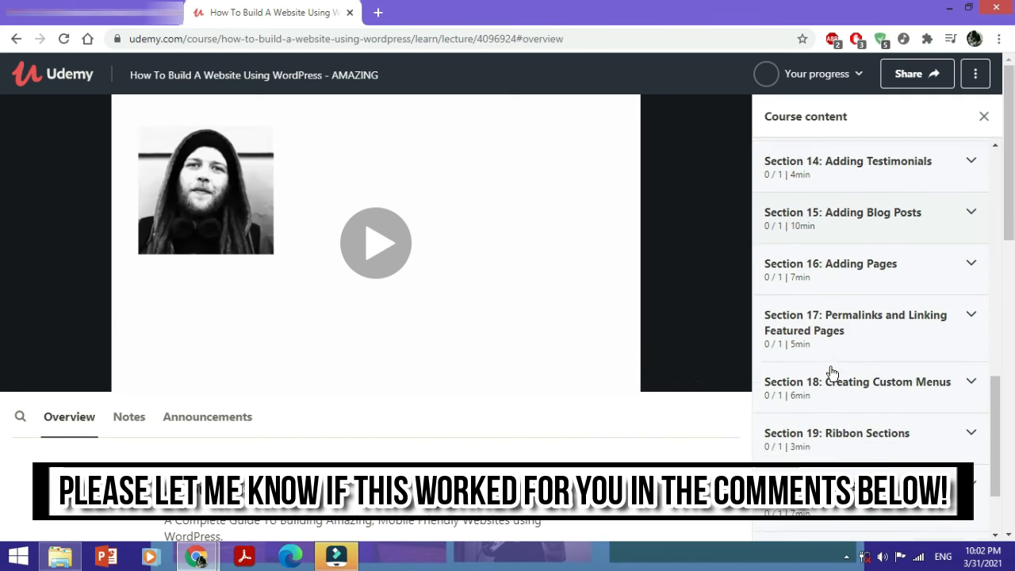
scroll(down, 3)
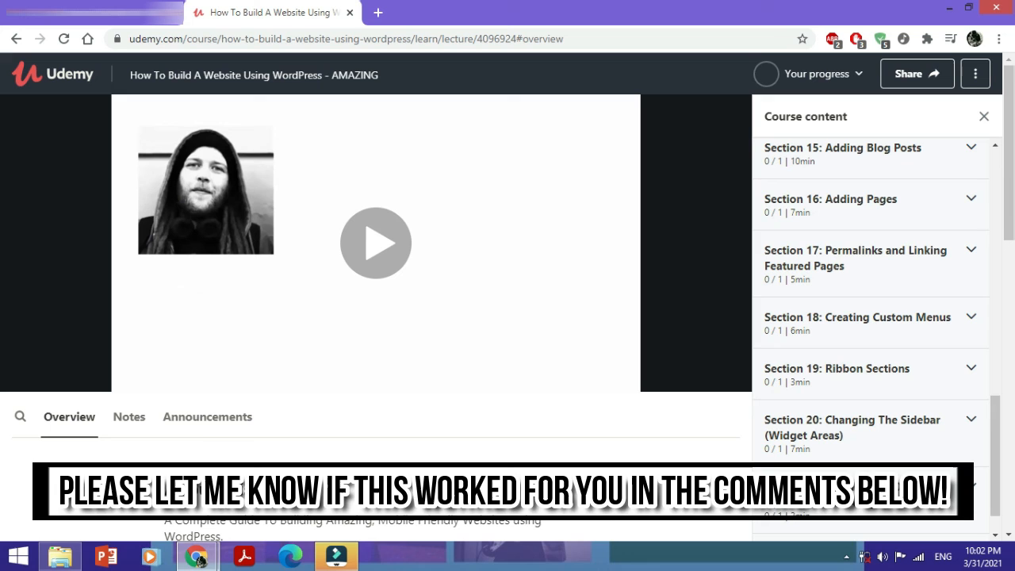